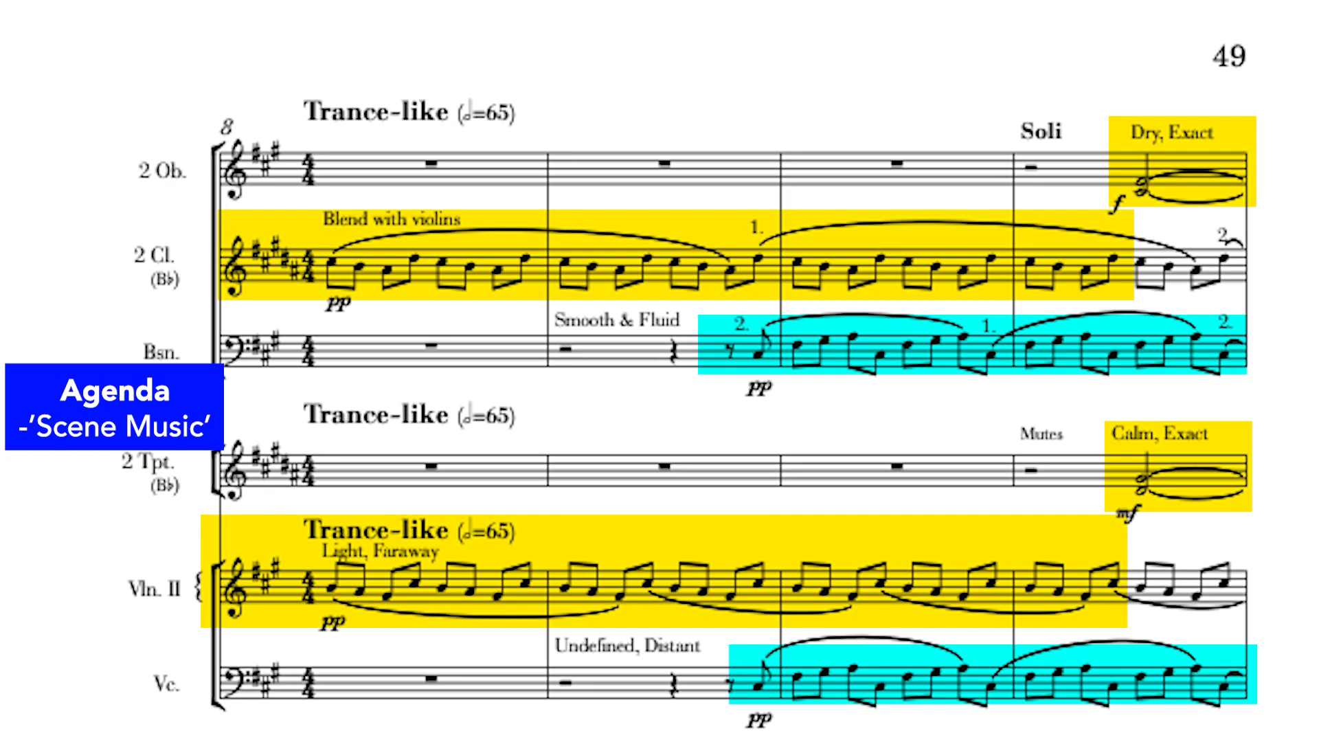
pyautogui.scroll(-3)
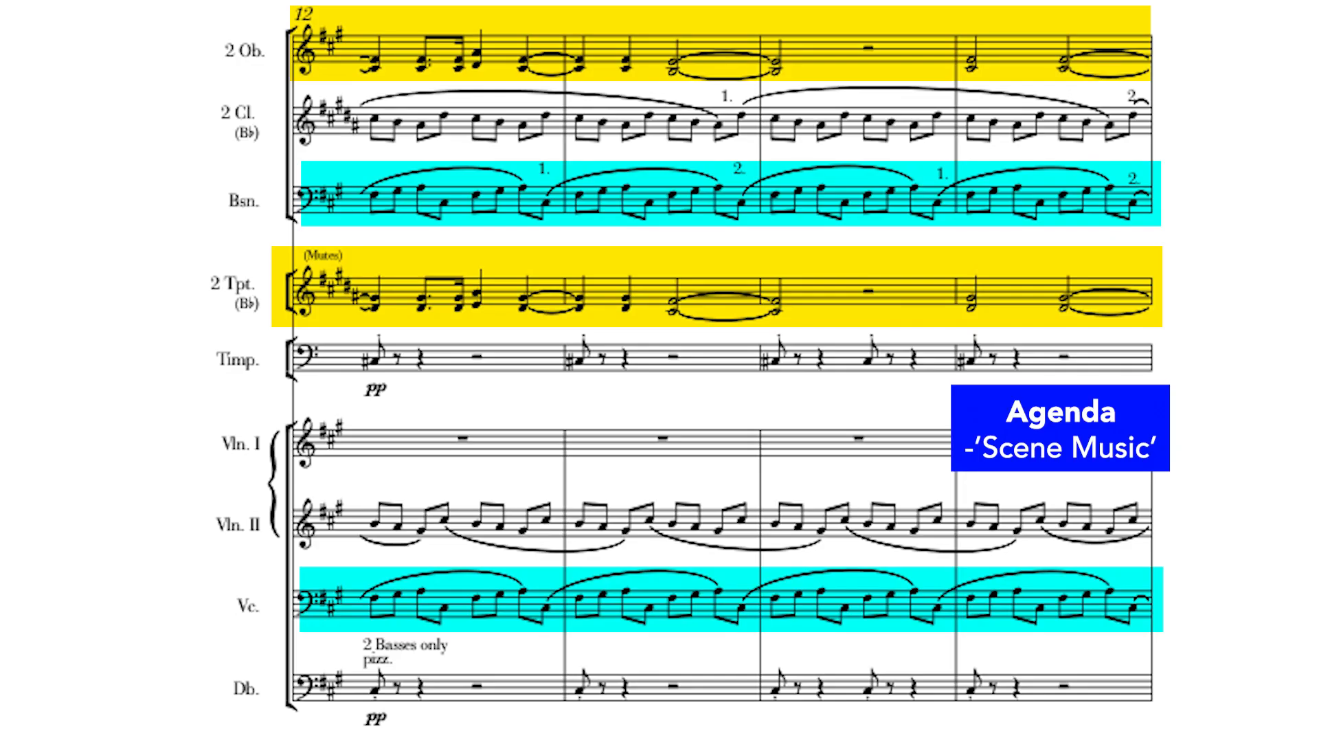